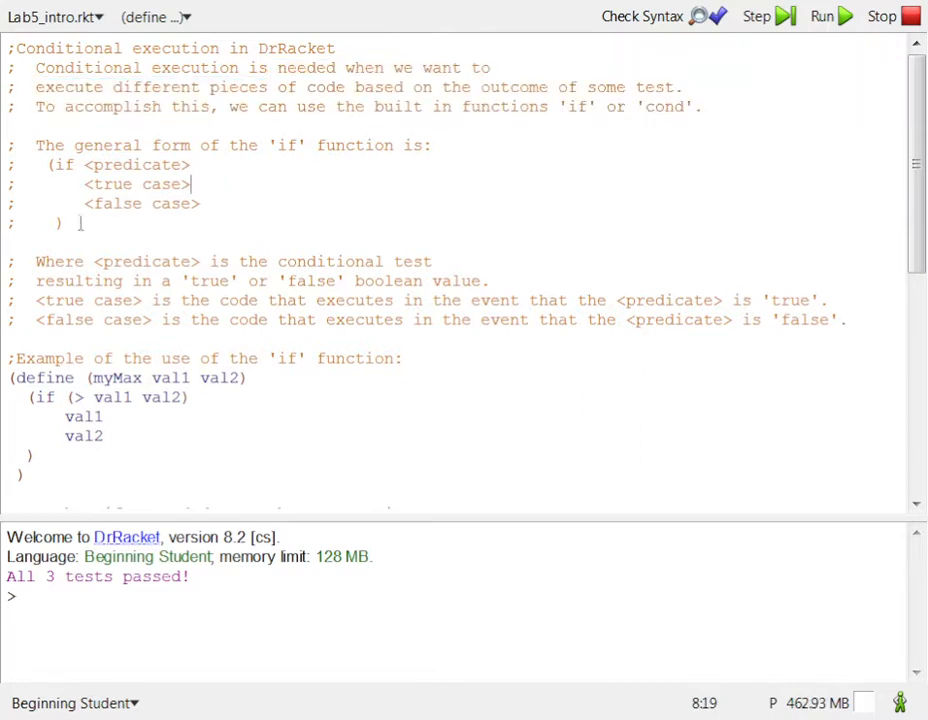
# - Highlight the general form of the if expression, then the whole myMax definition
pyautogui.moveTo(190, 184); pyautogui.dragTo(63, 222)
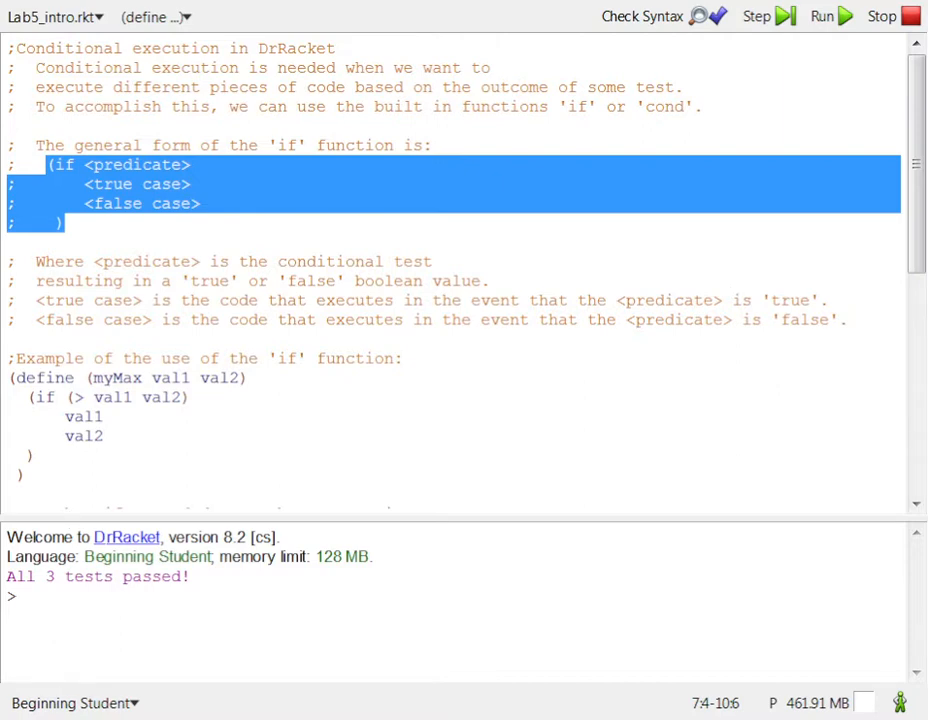
pyautogui.click(183, 437)
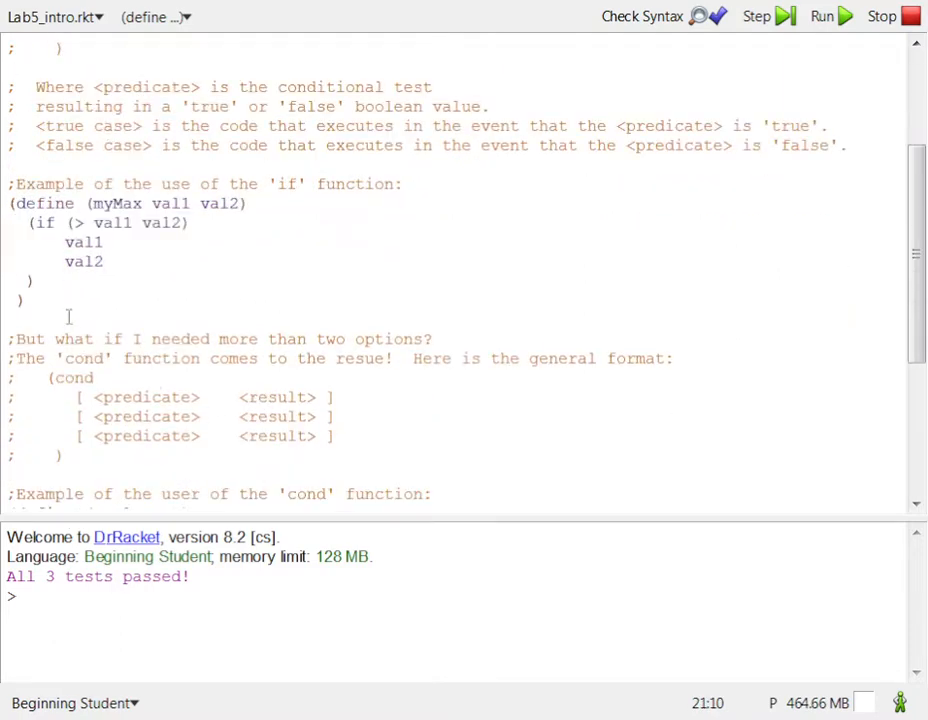
pyautogui.moveTo(13, 184); pyautogui.dragTo(25, 301)
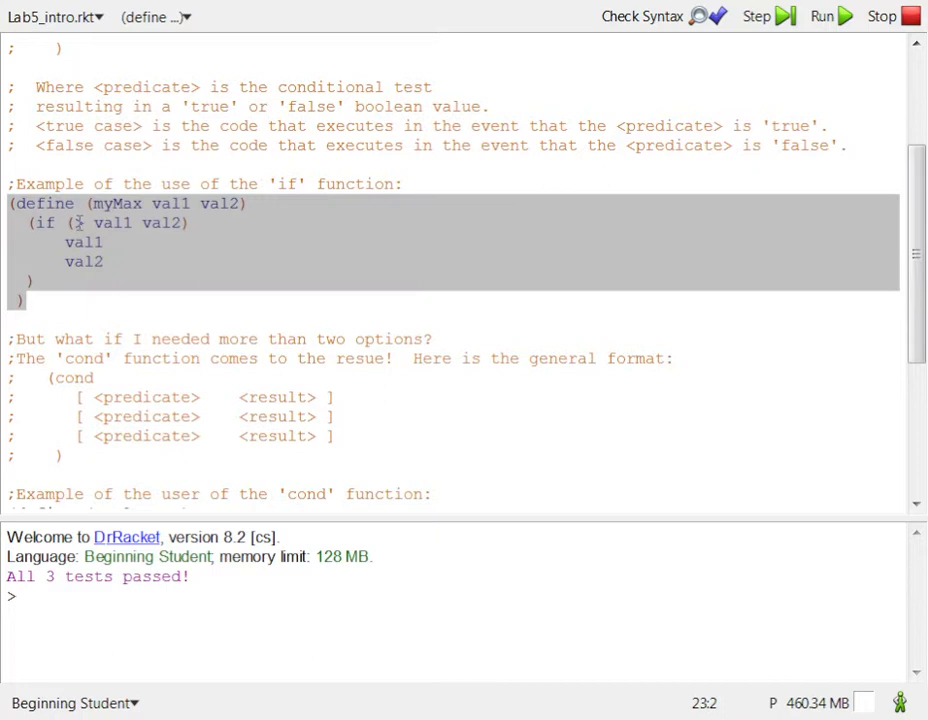
pyautogui.write('>')
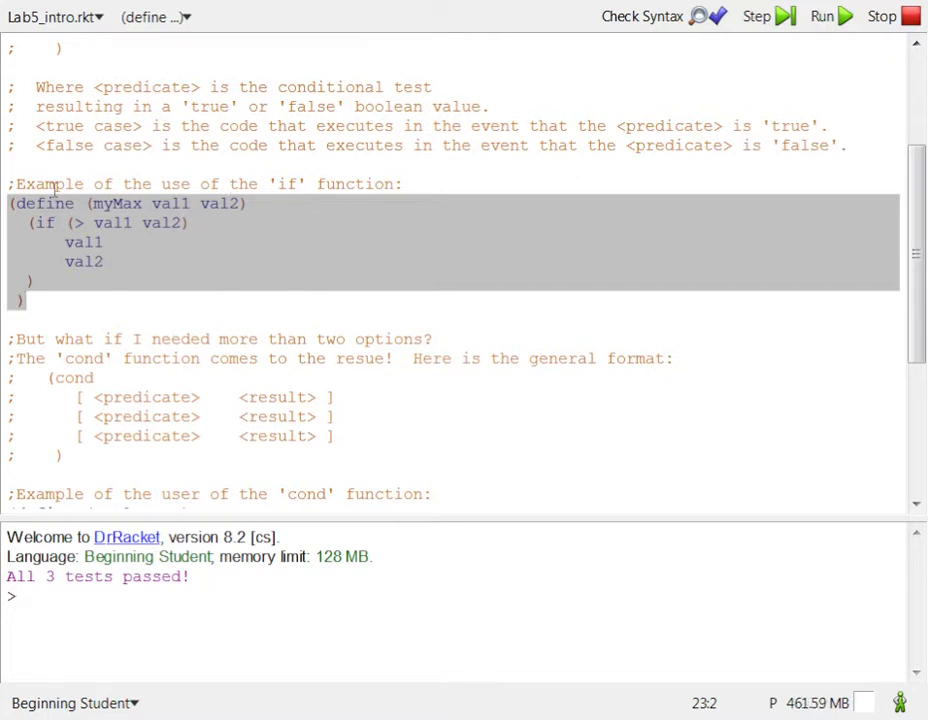
# - Highlight the function name myMax and select its header line
pyautogui.doubleClick(118, 203)
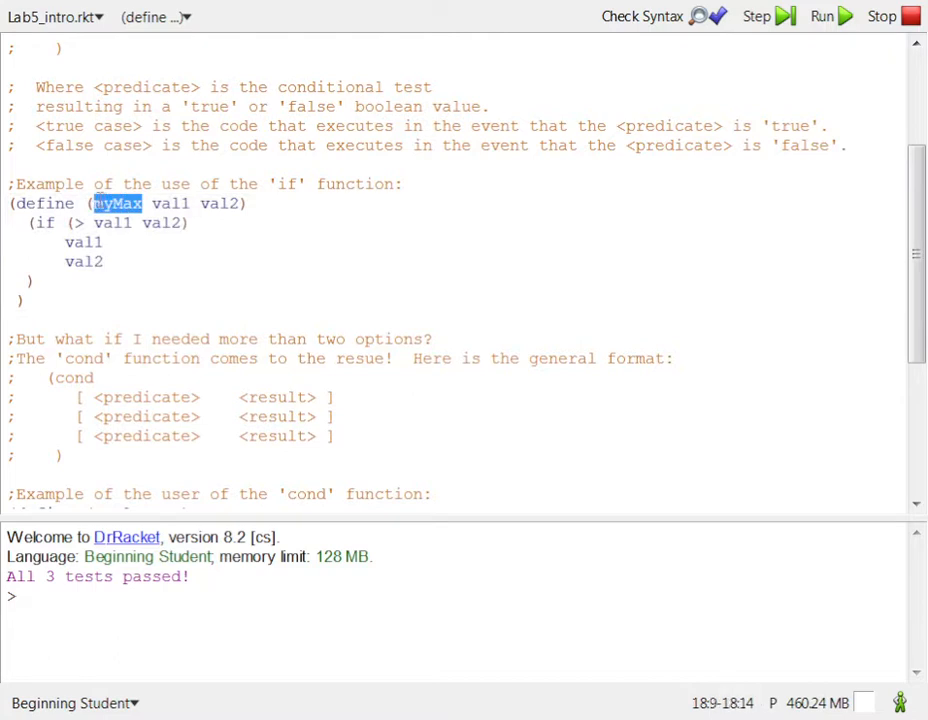
pyautogui.moveTo(417, 287)
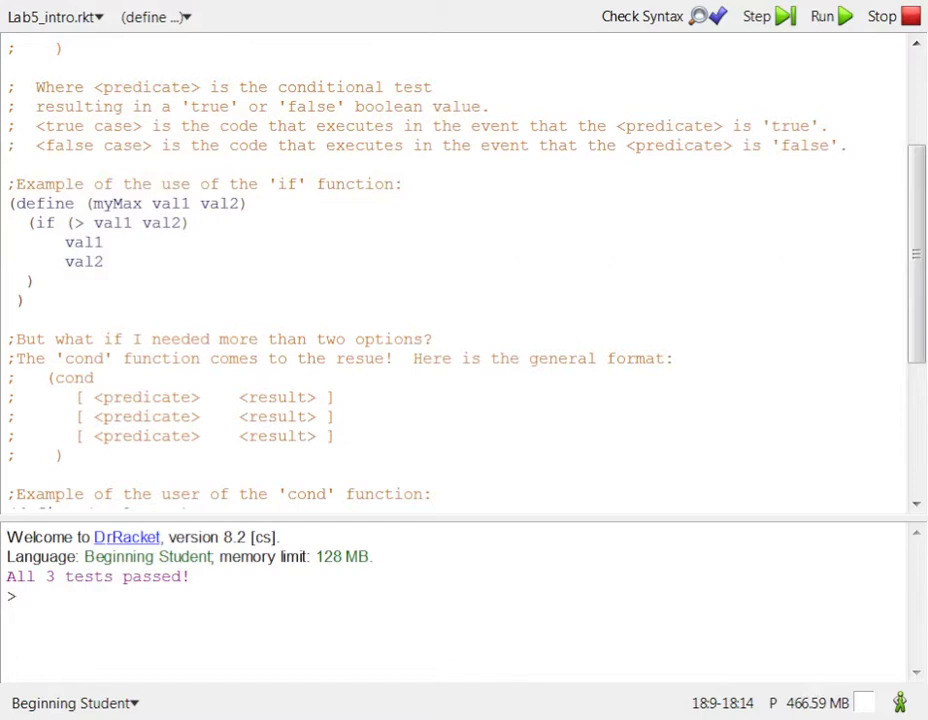
pyautogui.doubleClick(119, 203)
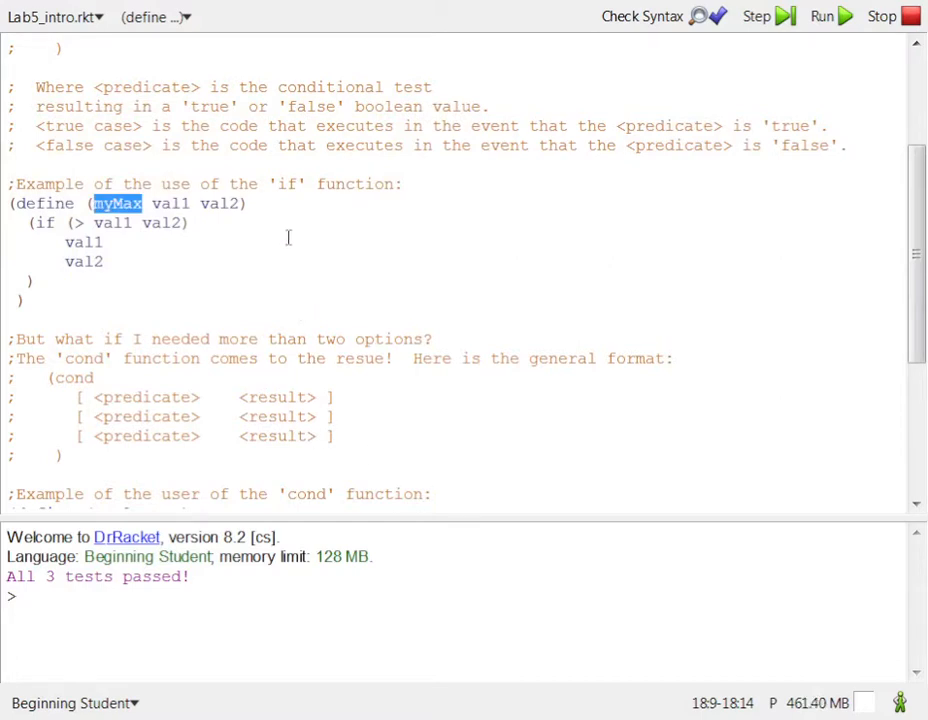
pyautogui.moveTo(178, 300)
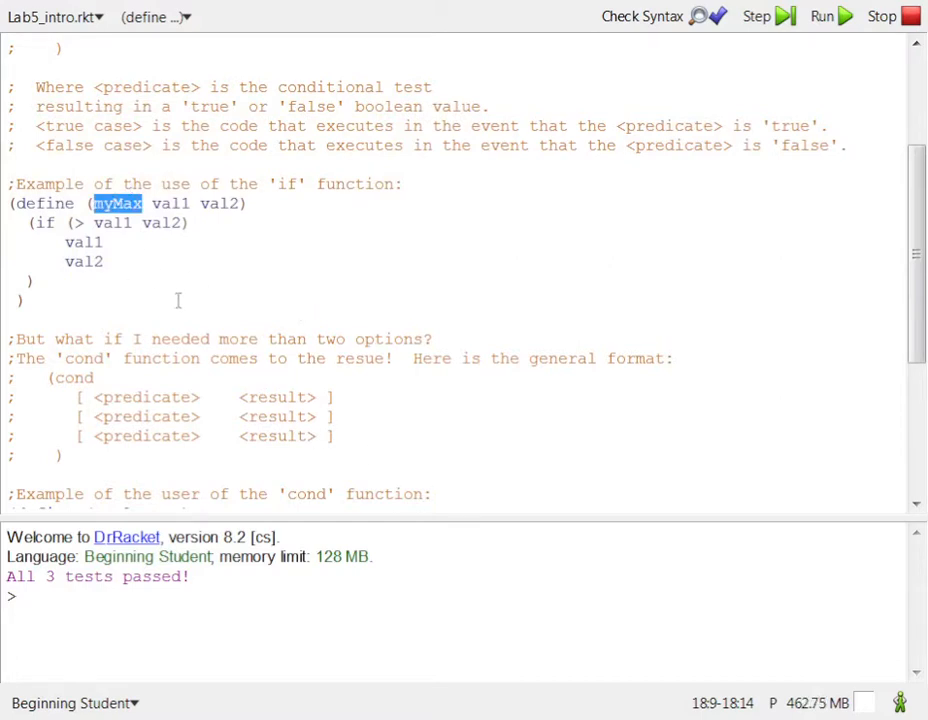
pyautogui.moveTo(155, 291)
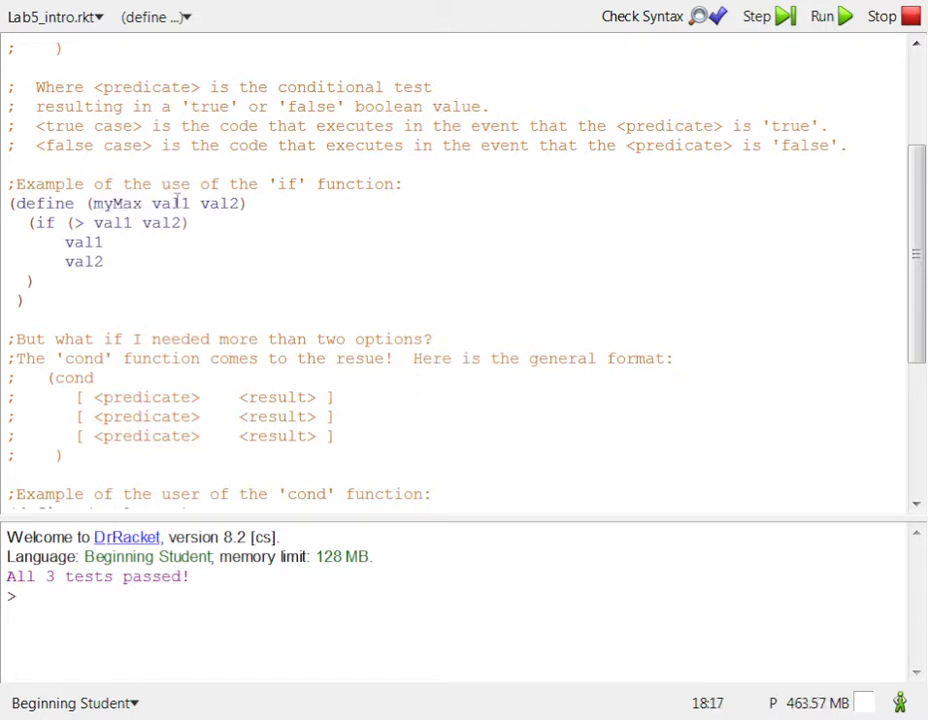
pyautogui.moveTo(220, 246)
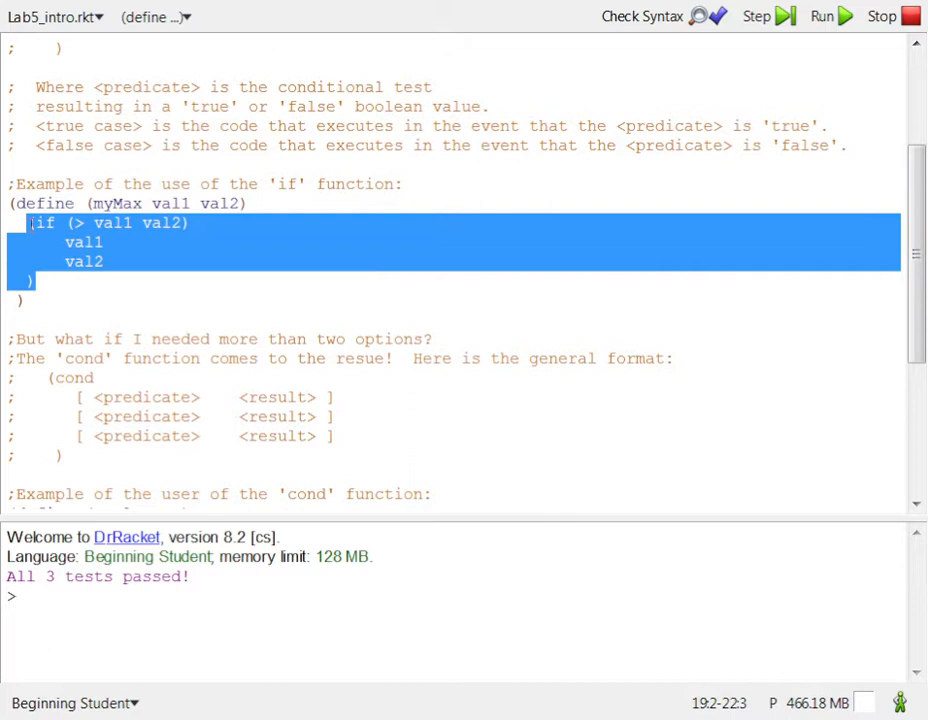
pyautogui.moveTo(135, 300)
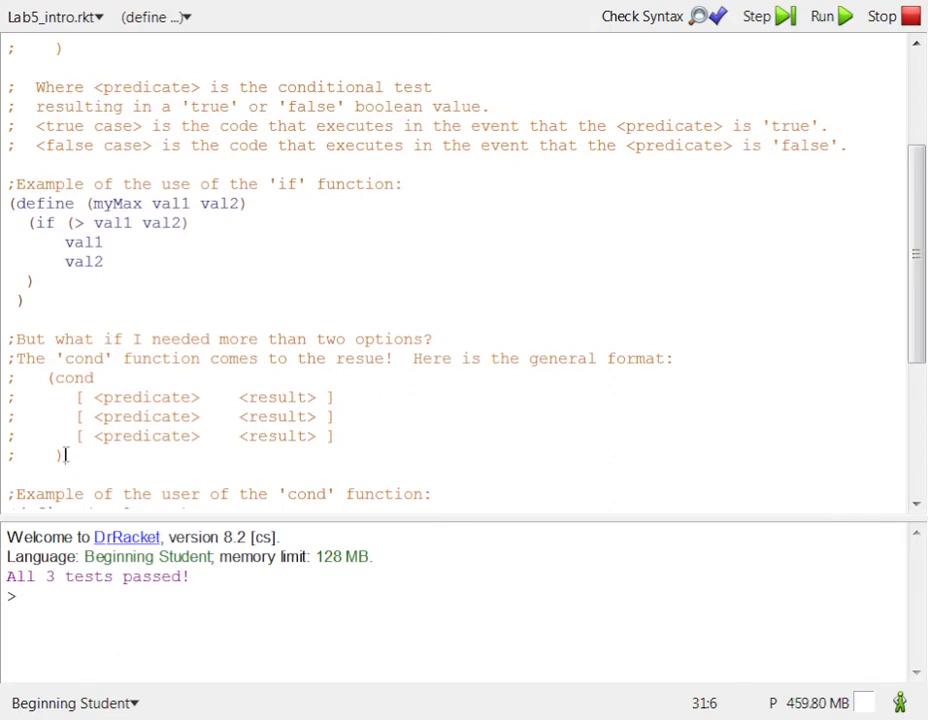
pyautogui.moveTo(48, 377); pyautogui.dragTo(65, 455)
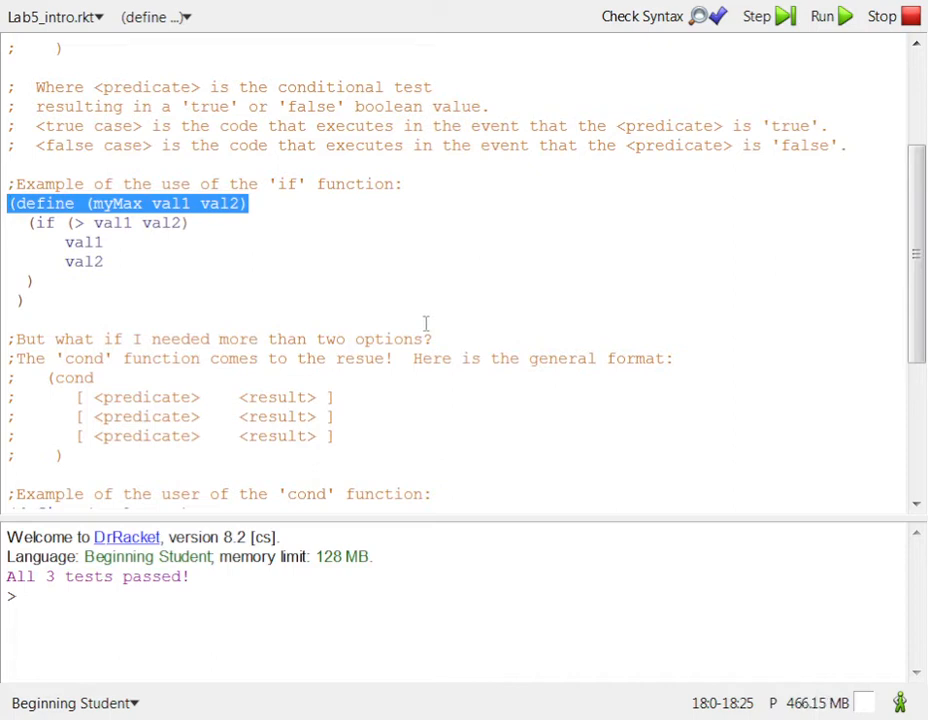
pyautogui.moveTo(42, 278)
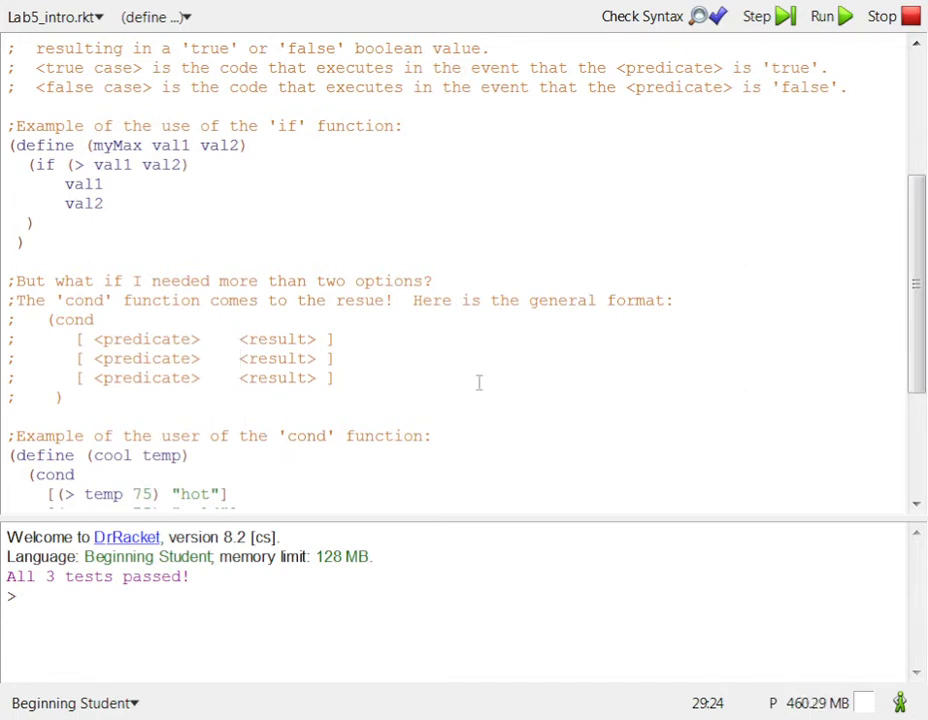
pyautogui.moveTo(479, 452)
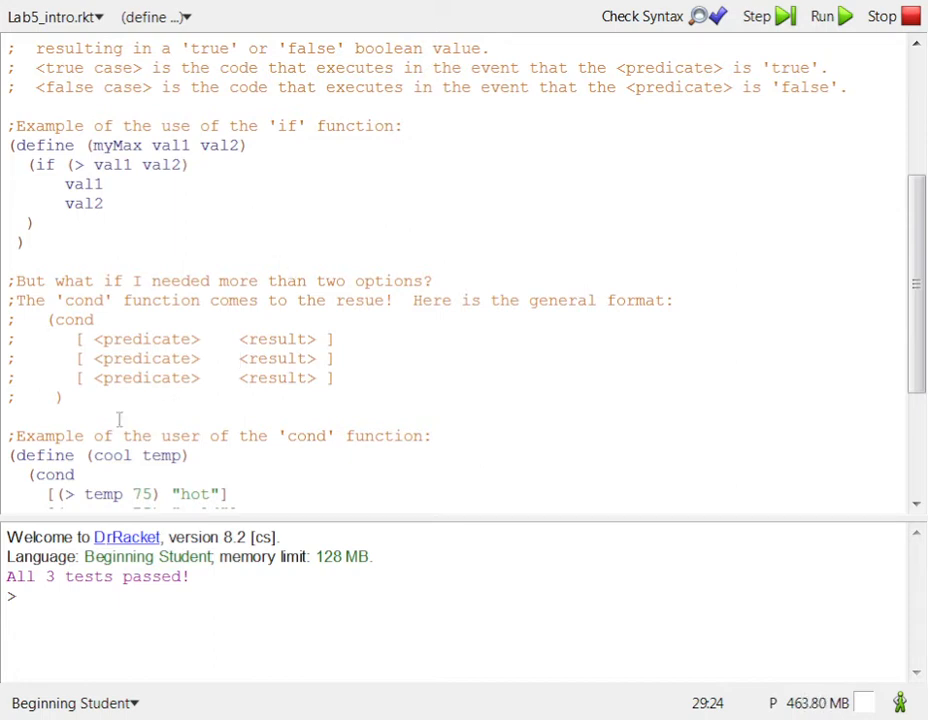
pyautogui.moveTo(55, 319); pyautogui.dragTo(63, 398)
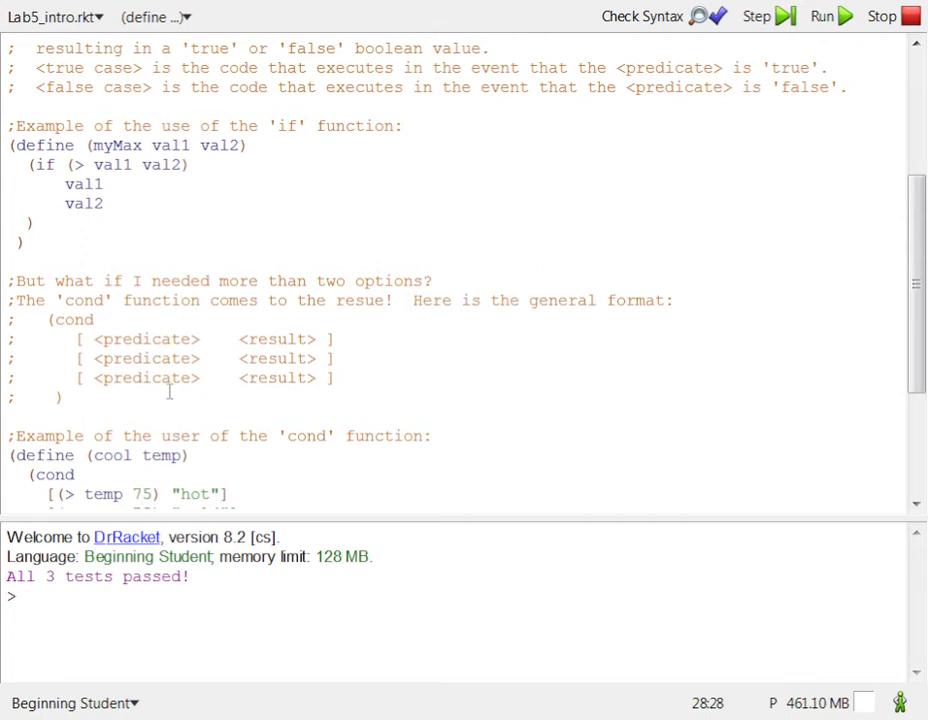
pyautogui.moveTo(243, 450)
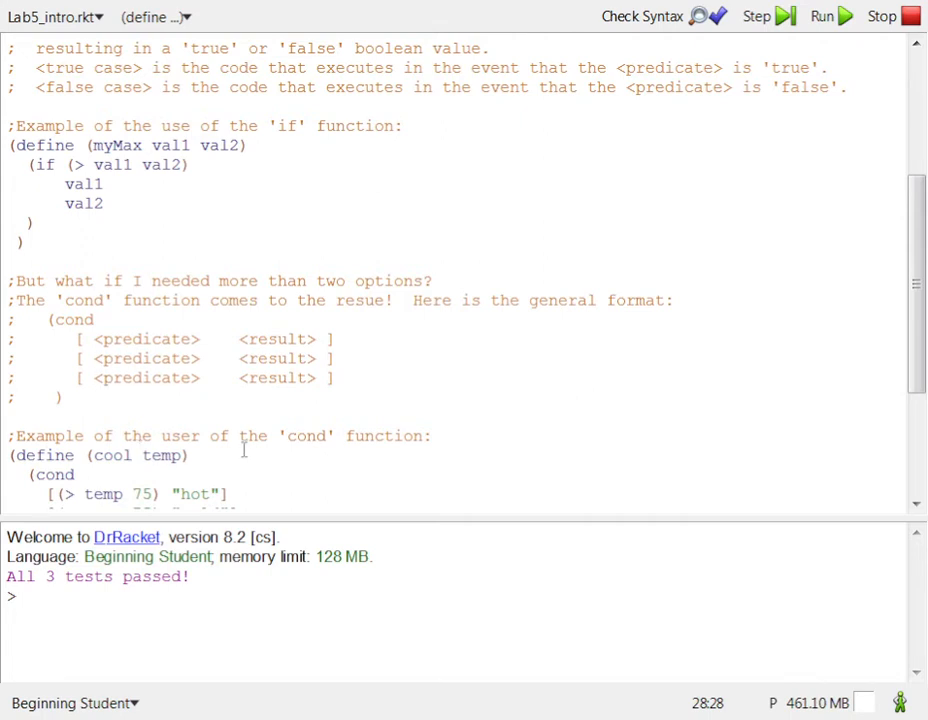
# - Scroll down to the cool temp example and highlight define, cool and temp
pyautogui.scroll(-3)
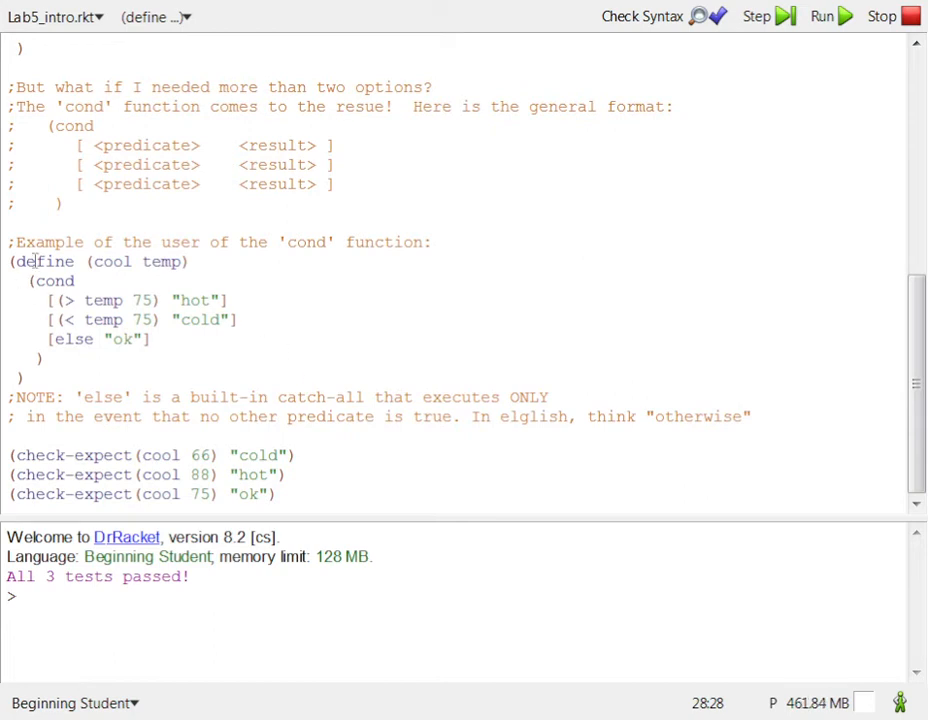
pyautogui.doubleClick(55, 261)
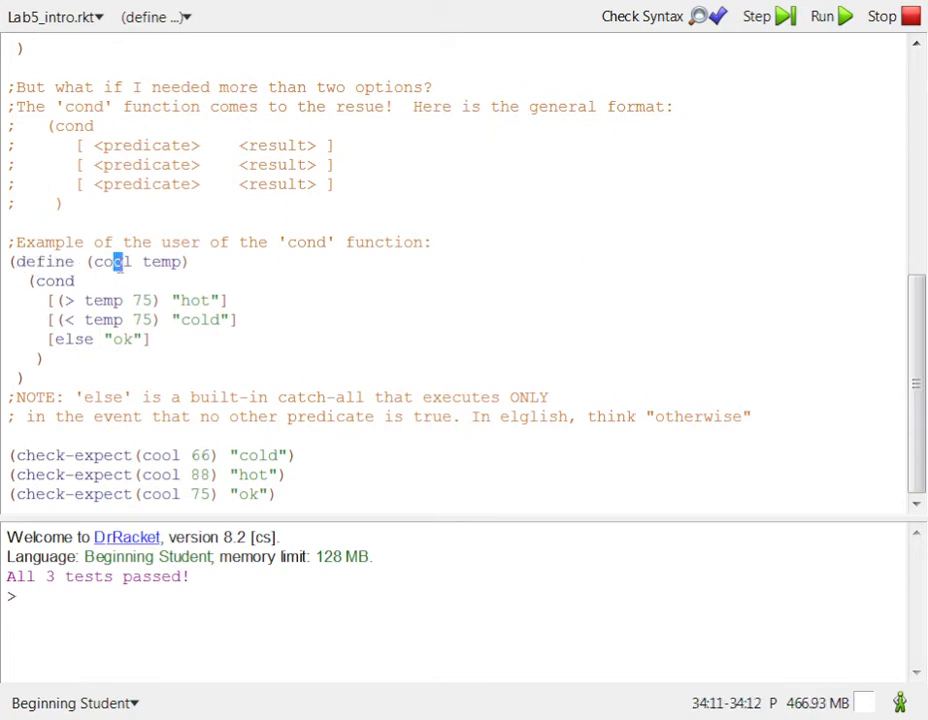
pyautogui.doubleClick(109, 261)
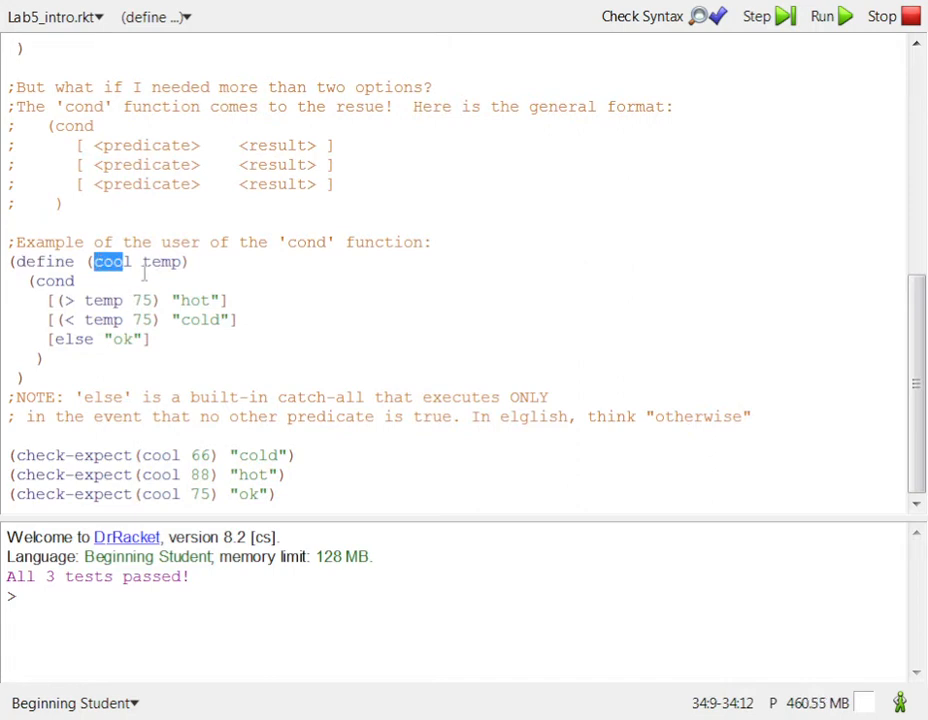
pyautogui.click(175, 261)
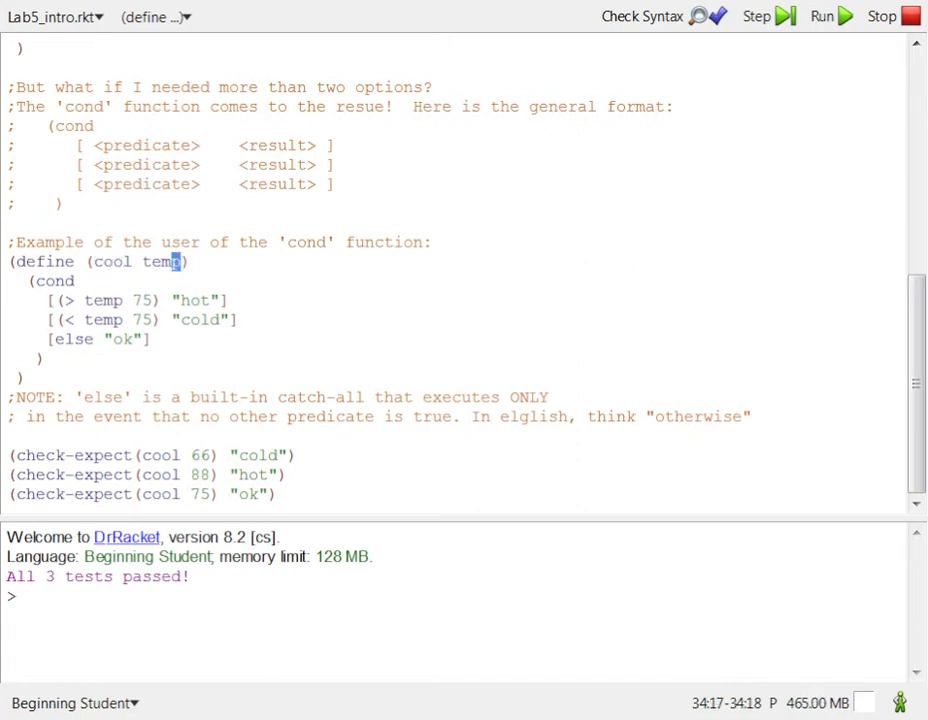
pyautogui.doubleClick(160, 261)
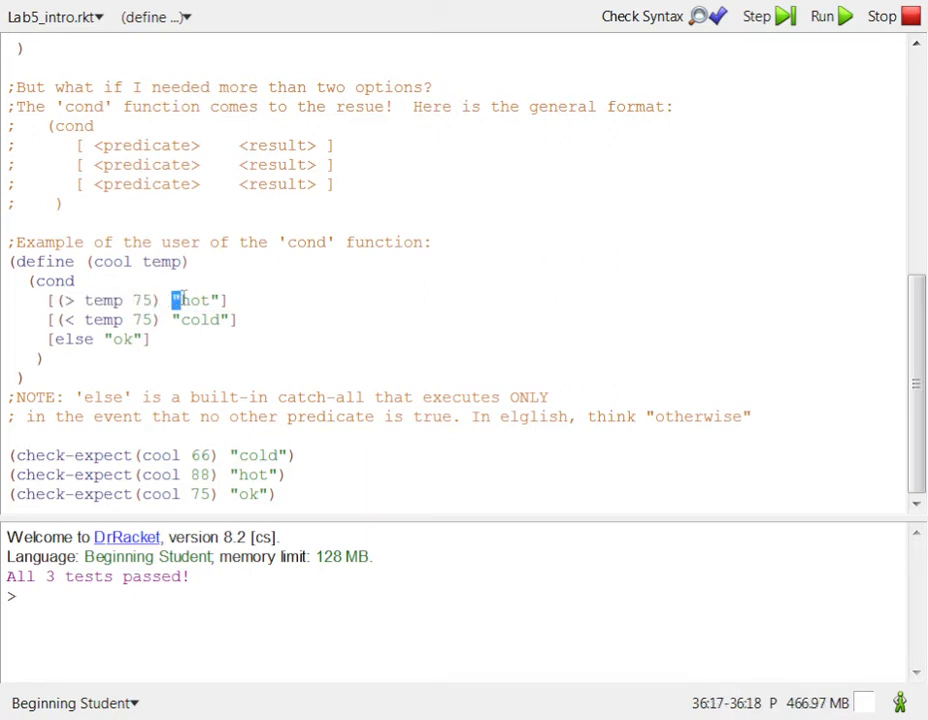
pyautogui.doubleClick(195, 300)
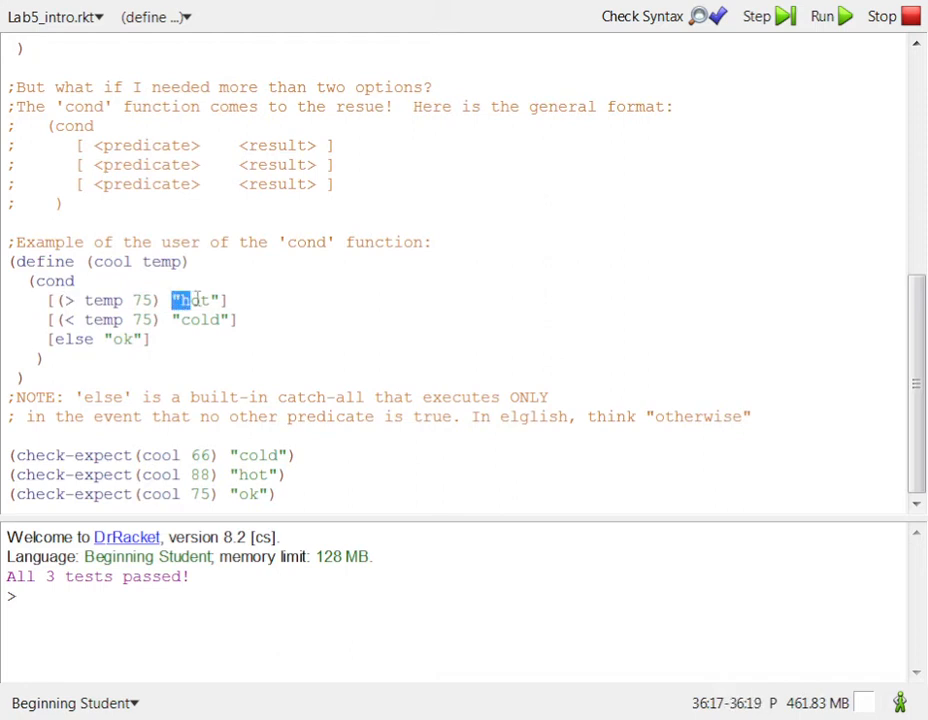
pyautogui.doubleClick(194, 300)
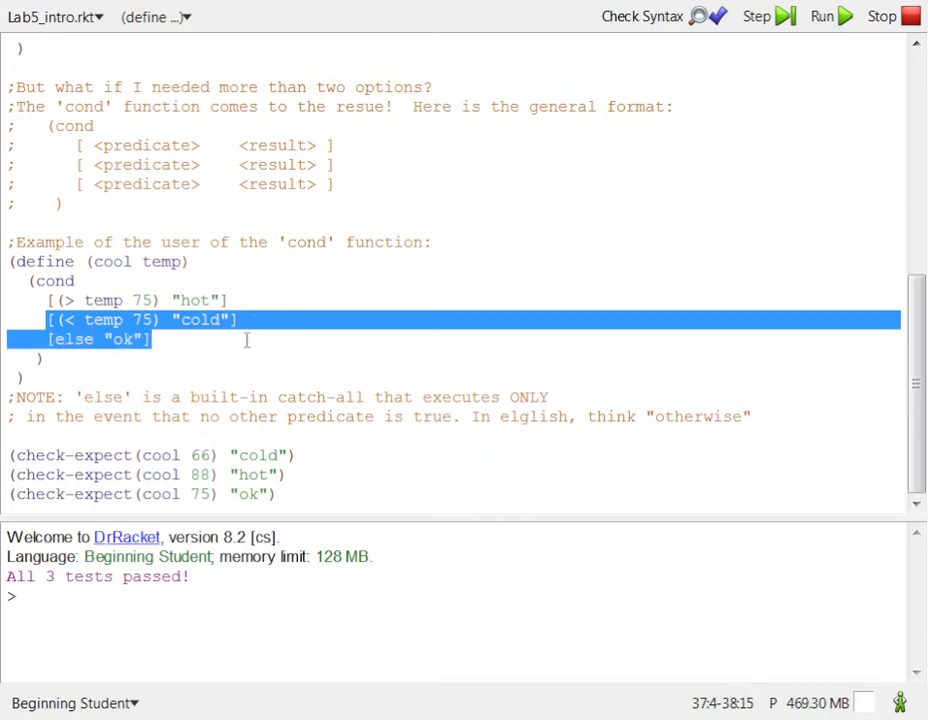
pyautogui.click(175, 420)
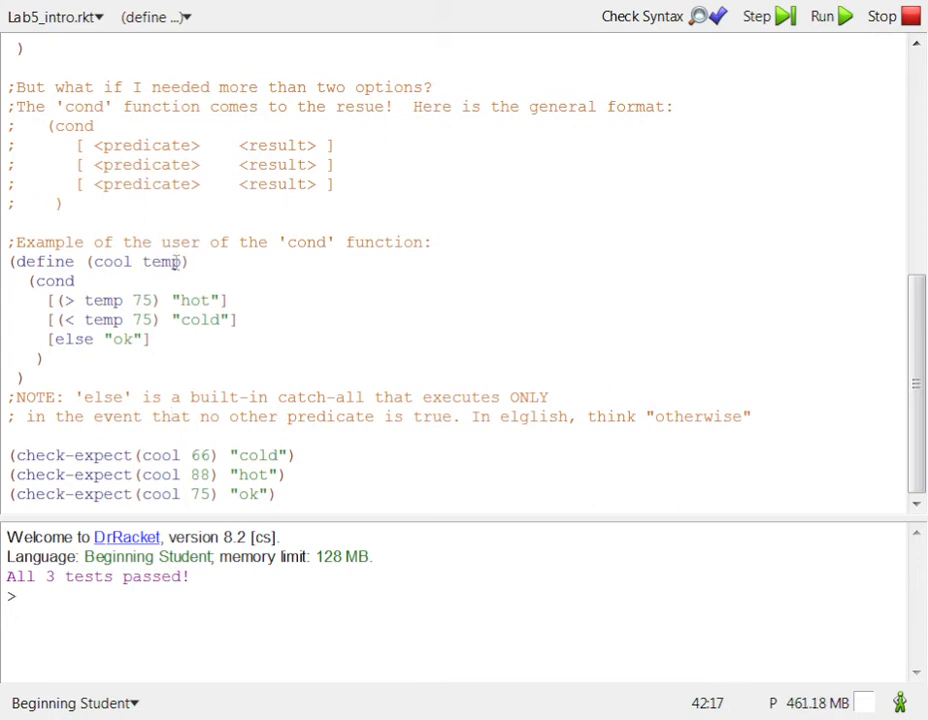
pyautogui.moveTo(195, 290)
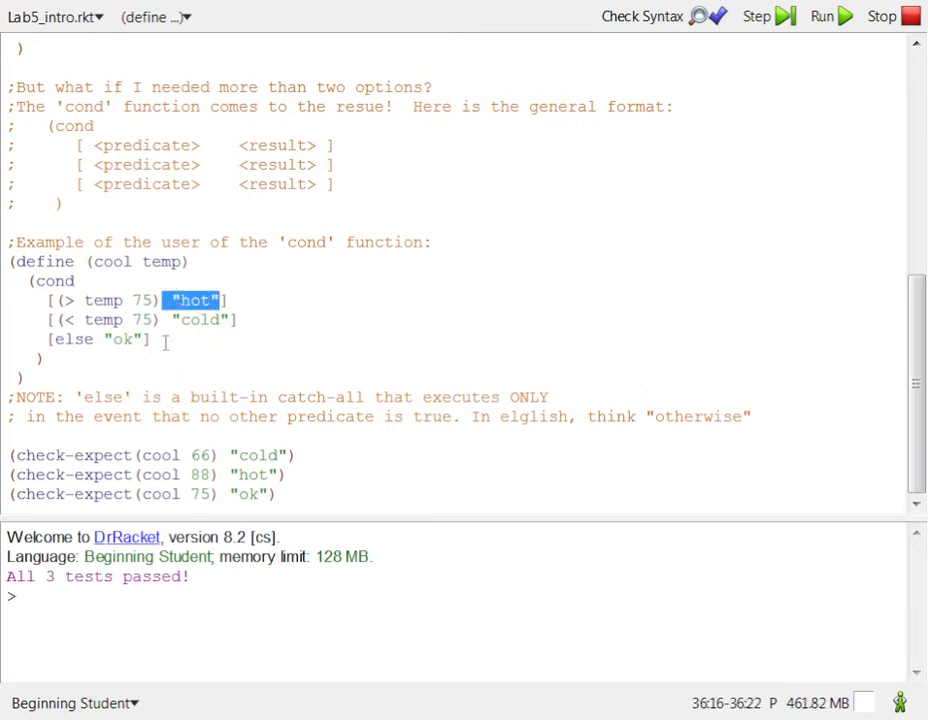
pyautogui.moveTo(210, 370)
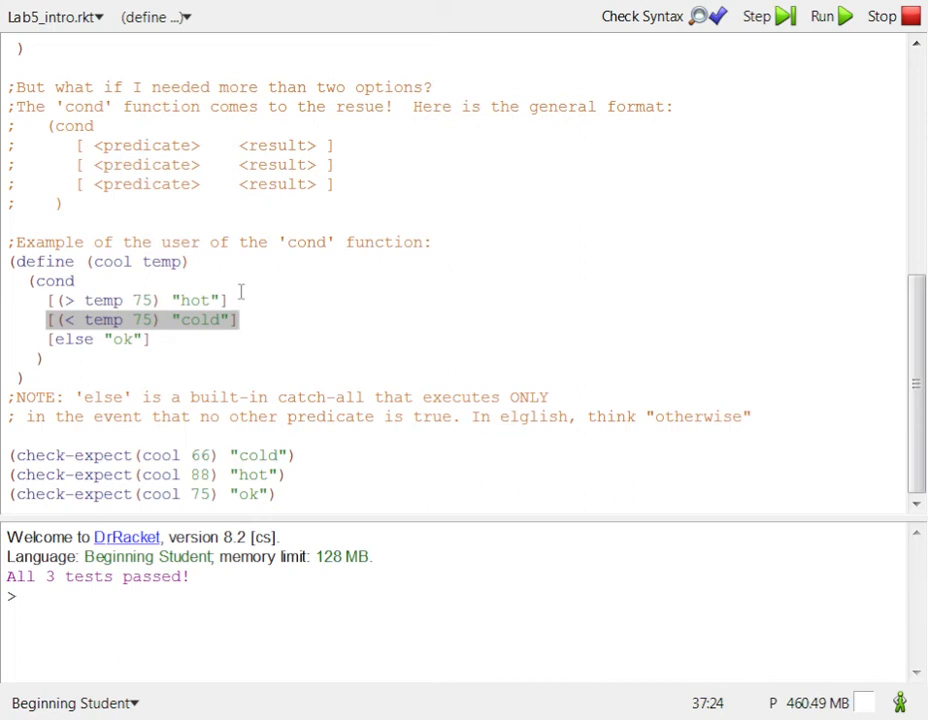
pyautogui.moveTo(198, 357)
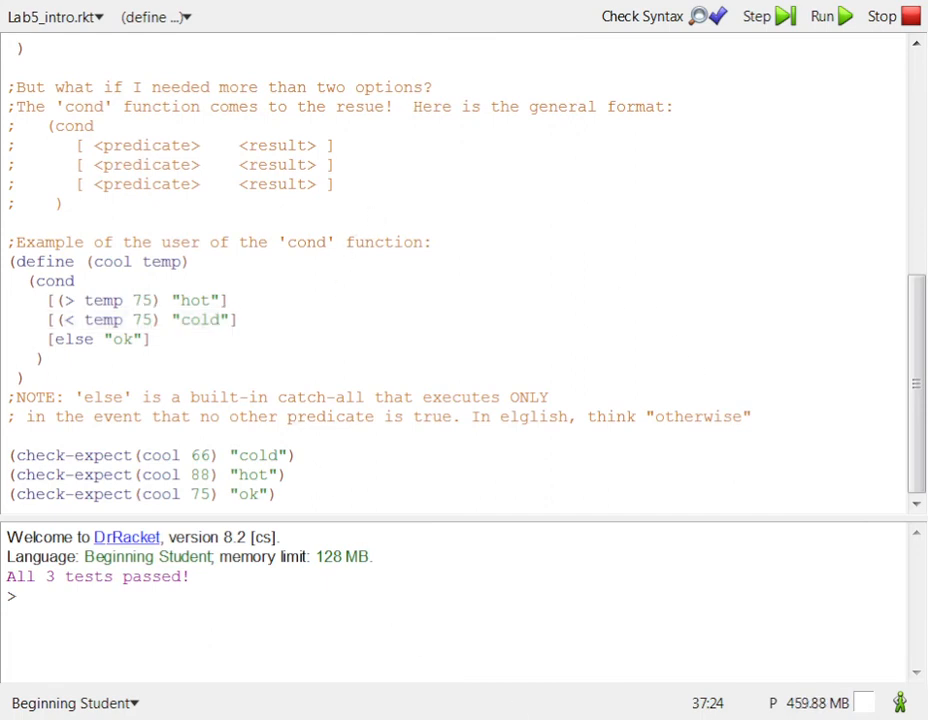
pyautogui.doubleClick(100, 319)
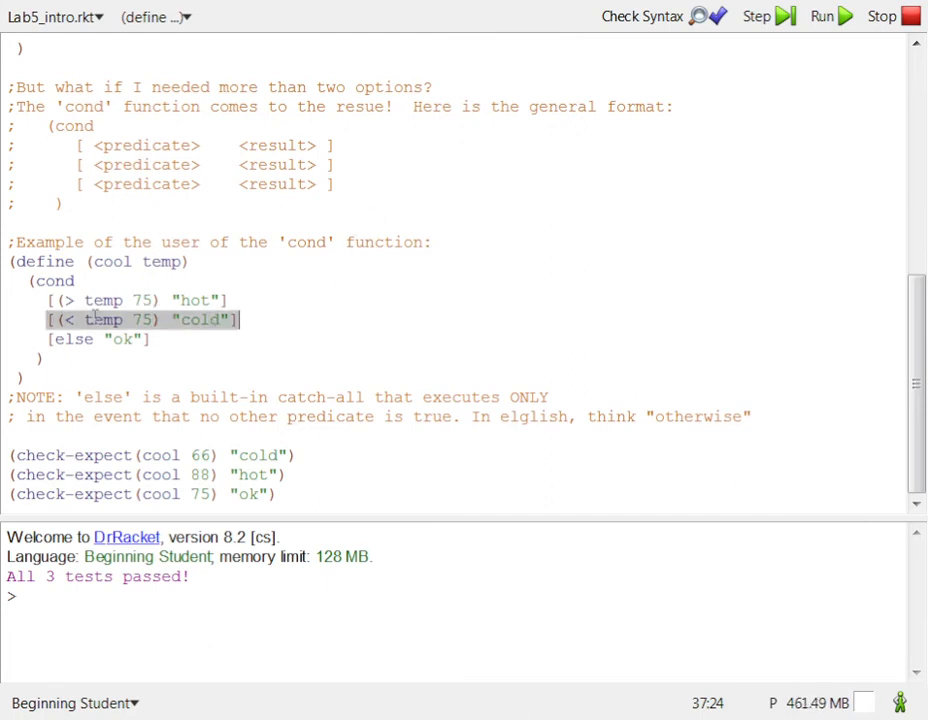